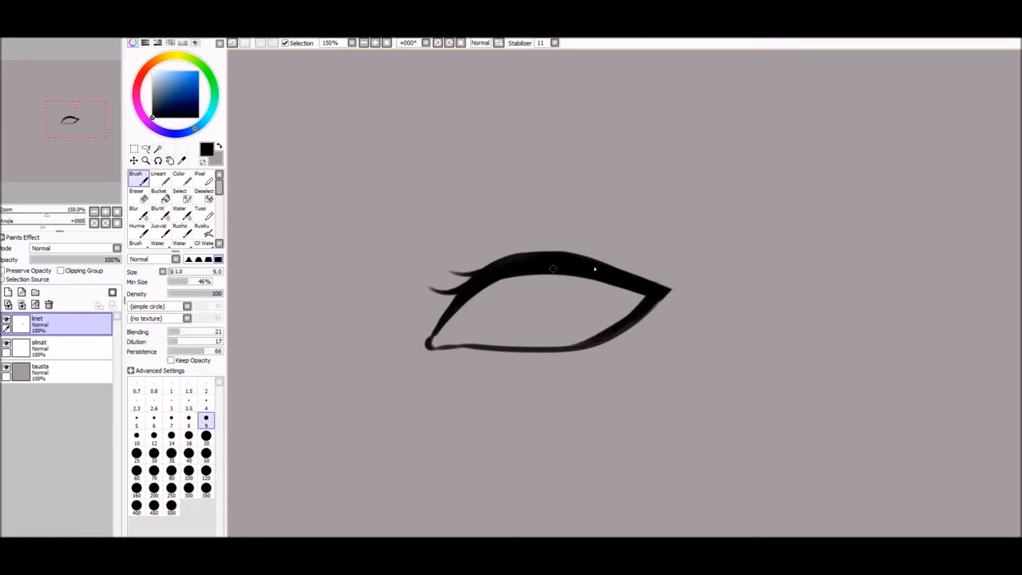
- Ink the lower lid and eyelashes with the Brush, then select the sketch layer
{"action": "left_click_drag", "start_coordinate": [594, 268], "coordinate": [671, 279]}
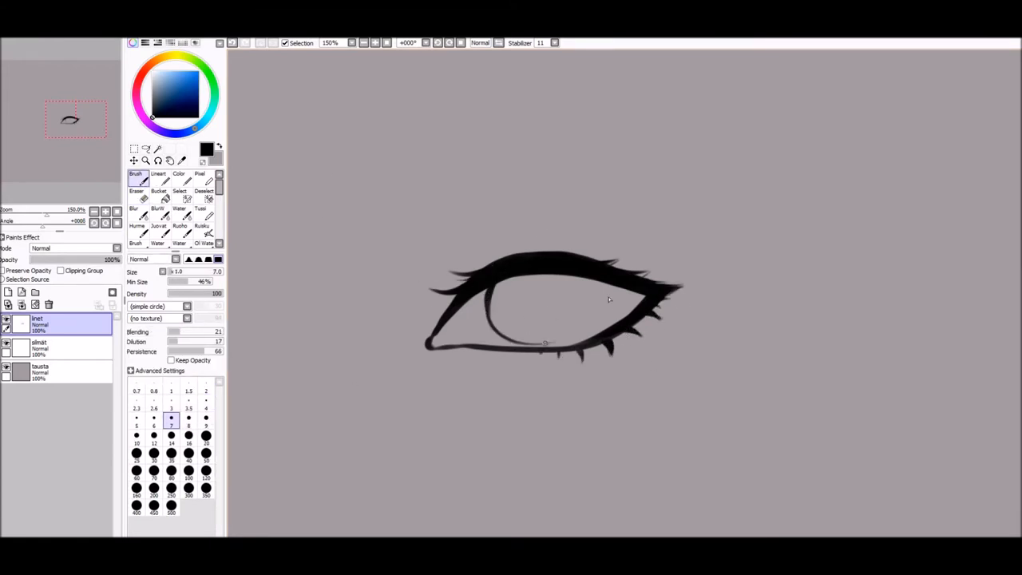
{"action": "left_click", "coordinate": [136, 191]}
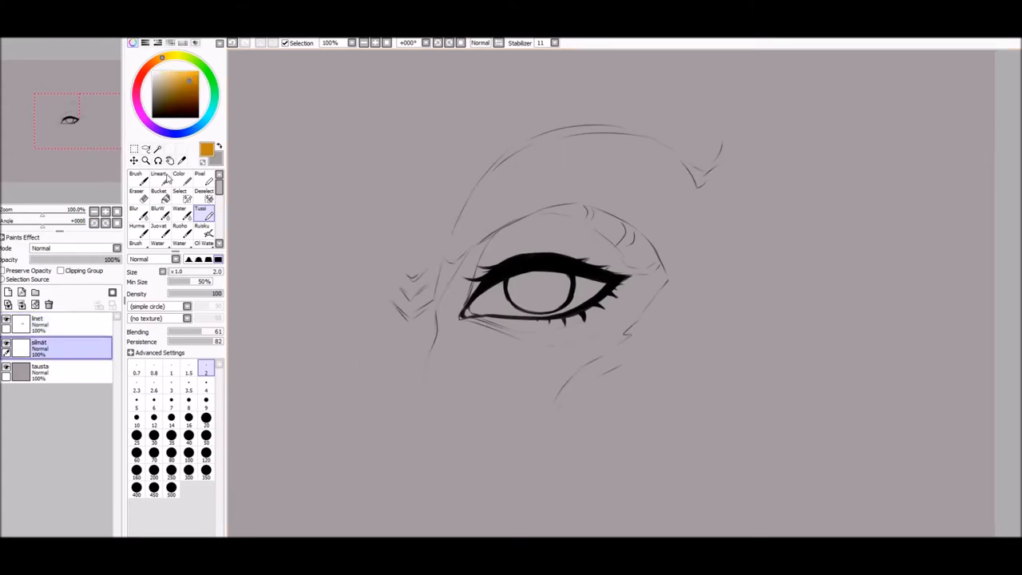
- On a new layer, paint gold along the lids with the Marker and bucket-fill the eye
{"action": "left_click", "coordinate": [158, 190]}
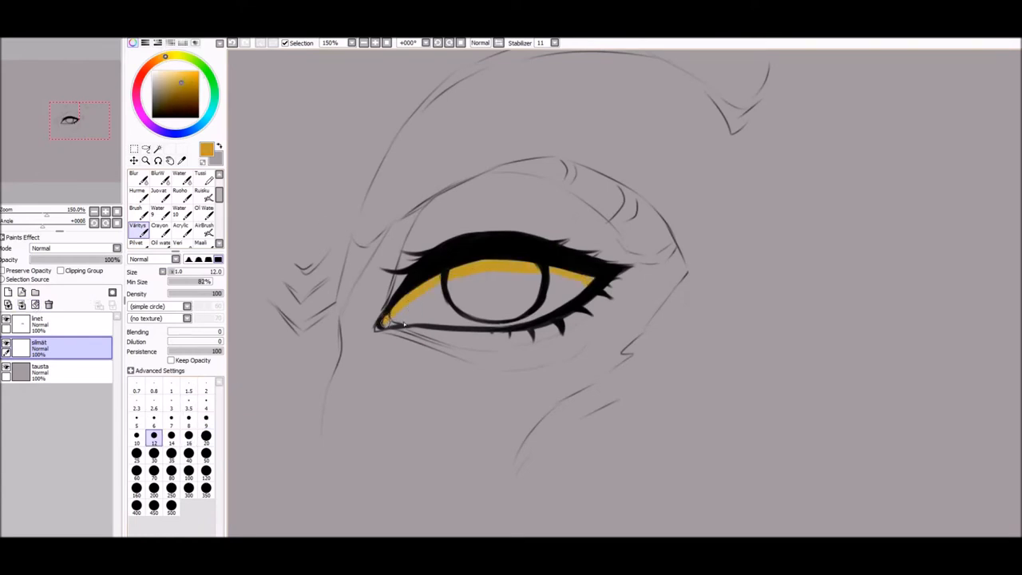
{"action": "left_click_drag", "start_coordinate": [383, 323], "coordinate": [594, 280]}
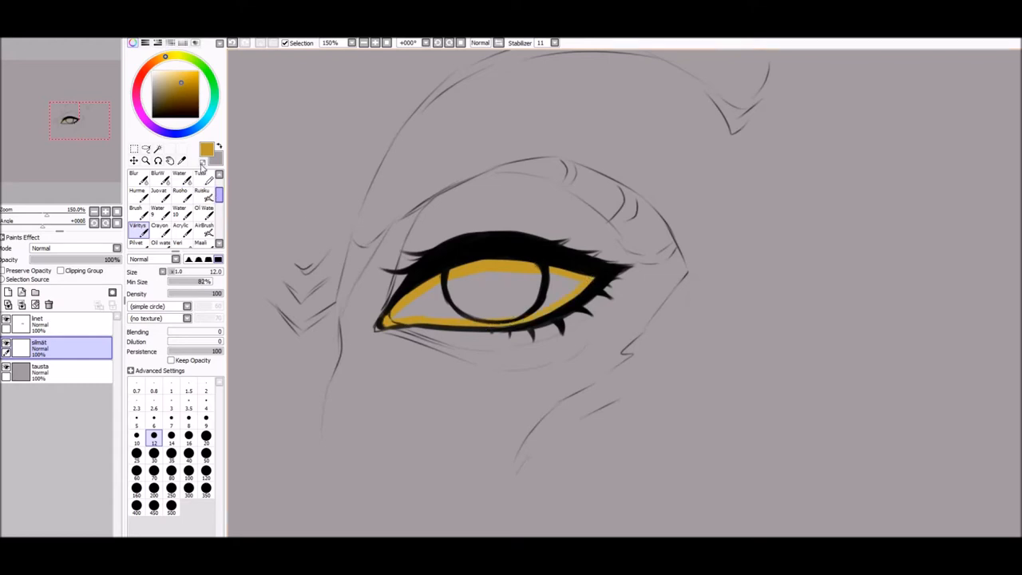
{"action": "left_click", "coordinate": [159, 195]}
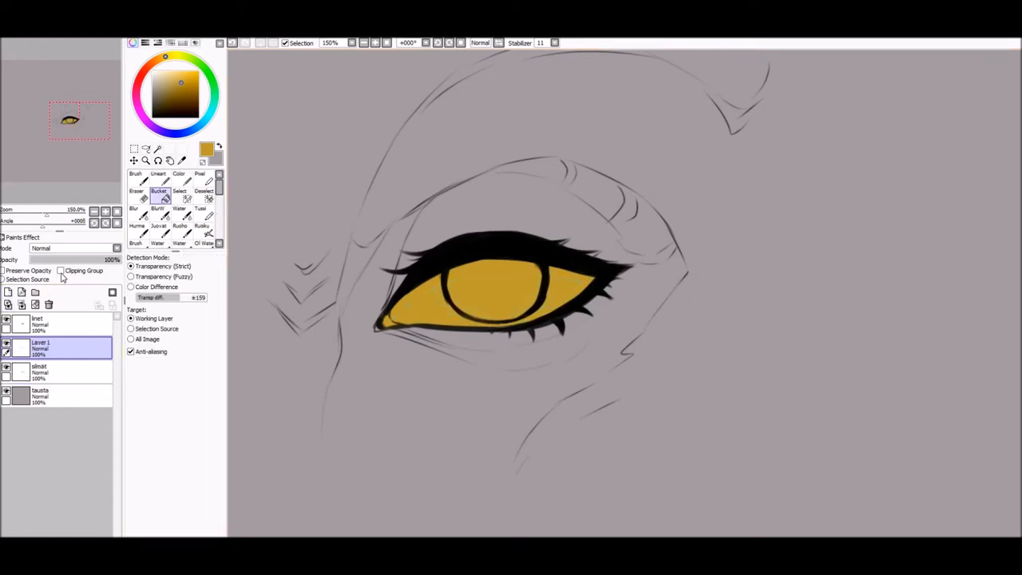
- On a clipped Multiply layer, shade the upper eye with dark red
{"action": "left_click", "coordinate": [72, 248]}
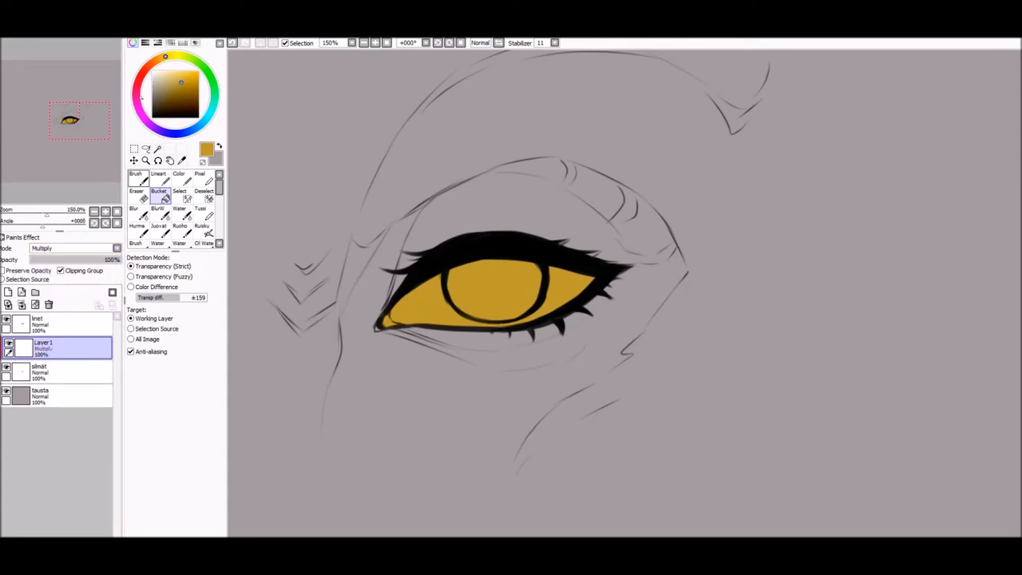
{"action": "left_click", "coordinate": [179, 87]}
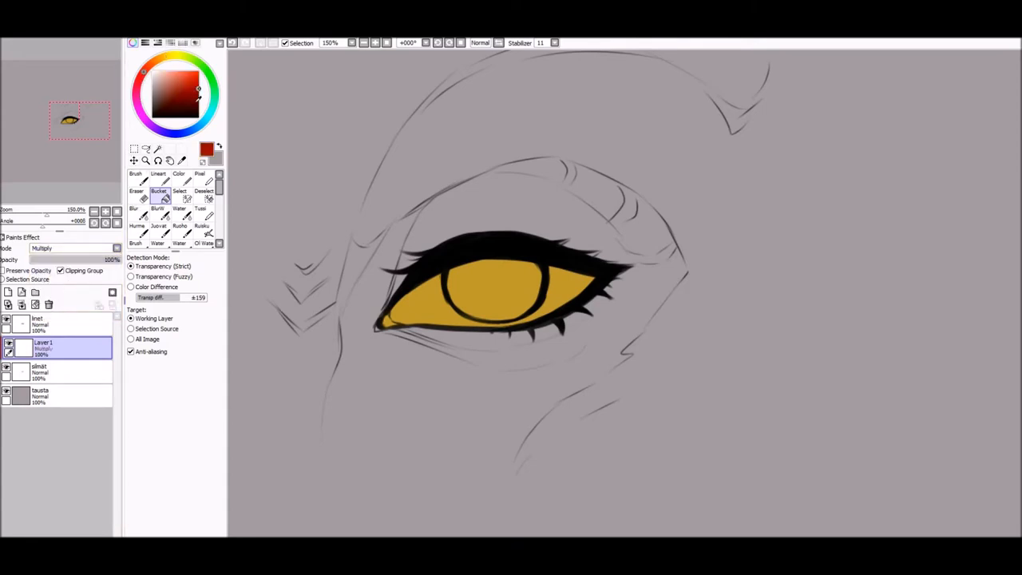
{"action": "left_click", "coordinate": [201, 232]}
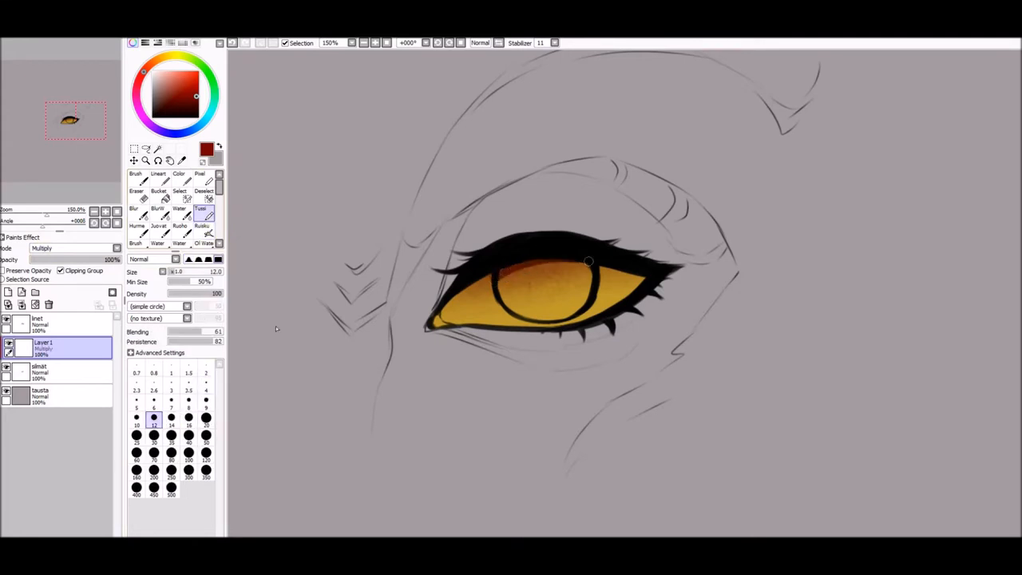
{"action": "left_click_drag", "start_coordinate": [607, 275], "coordinate": [492, 288]}
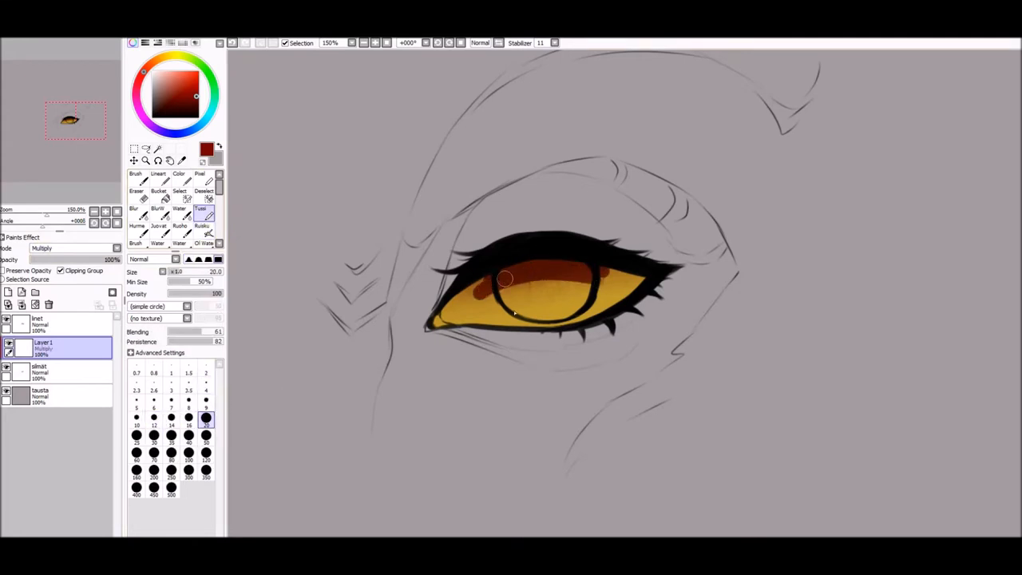
- Paint darker orange shading inside the iris and darken the central pupil
{"action": "left_click", "coordinate": [134, 216]}
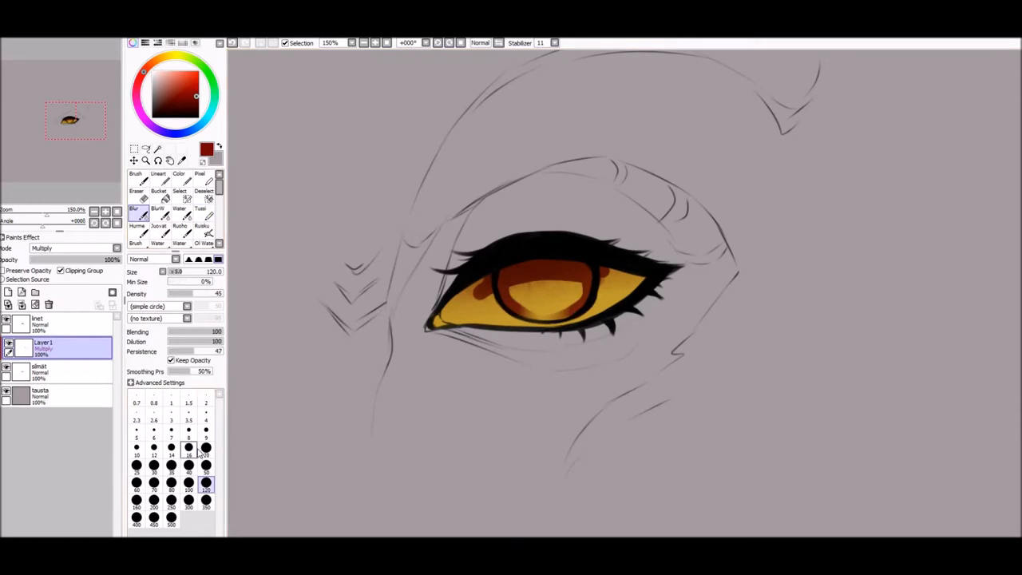
{"action": "left_click", "coordinate": [189, 451]}
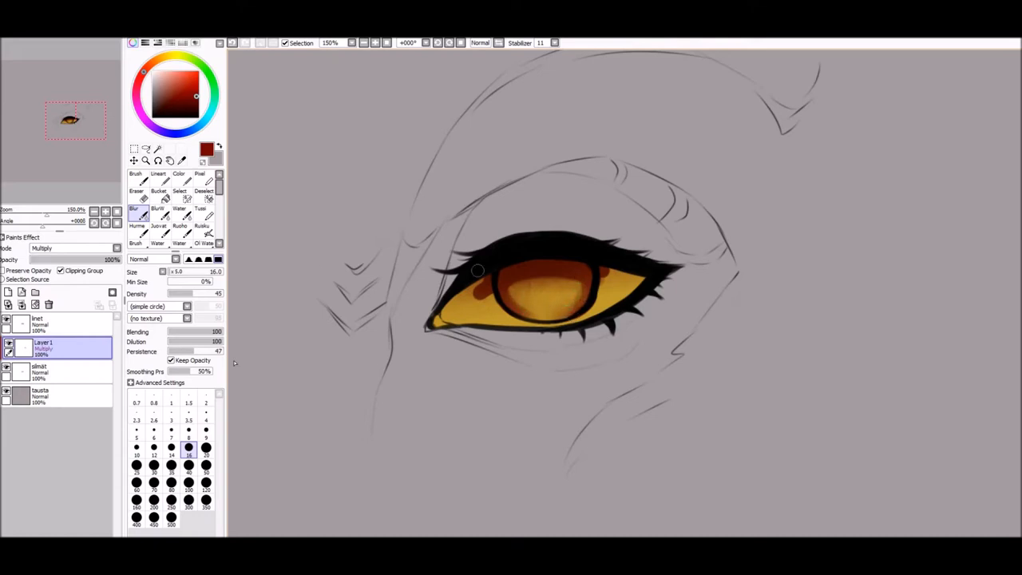
{"action": "left_click", "coordinate": [206, 455]}
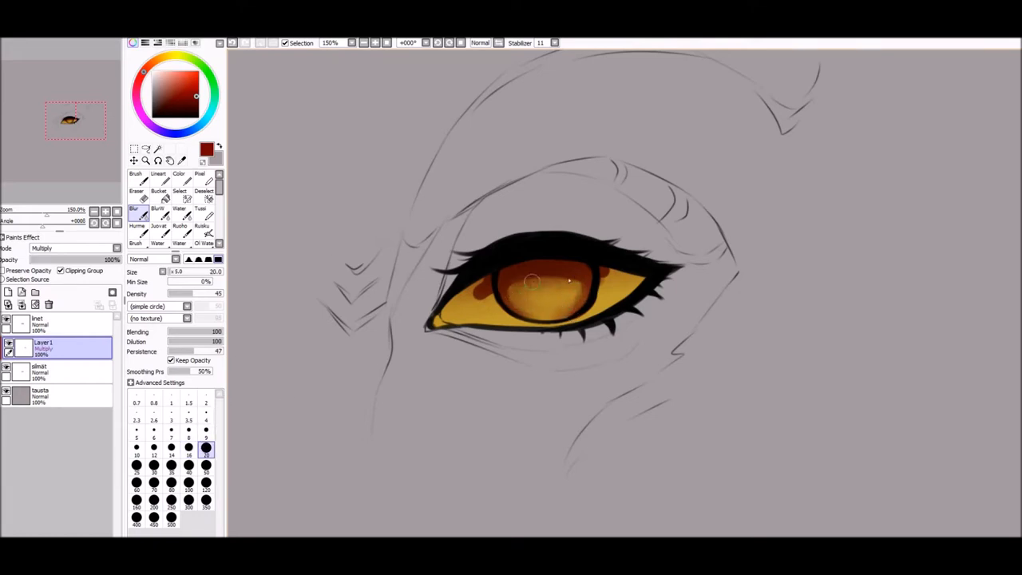
{"action": "left_click_drag", "start_coordinate": [534, 280], "coordinate": [547, 304]}
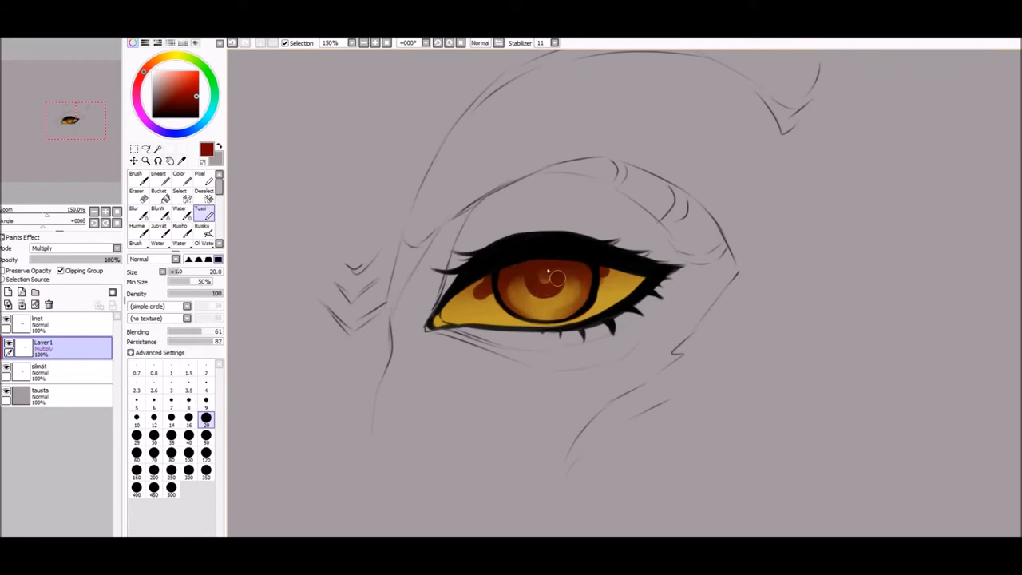
{"action": "left_click_drag", "start_coordinate": [559, 278], "coordinate": [495, 279]}
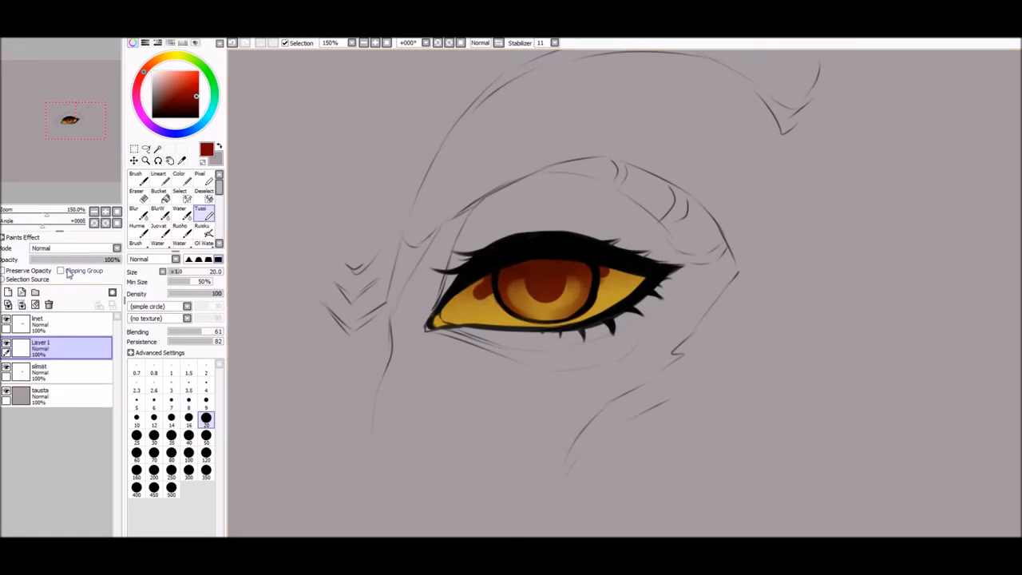
- Deepen the shadows across the upper iris on the Multiply layer, then add a glow layer
{"action": "left_click", "coordinate": [60, 270]}
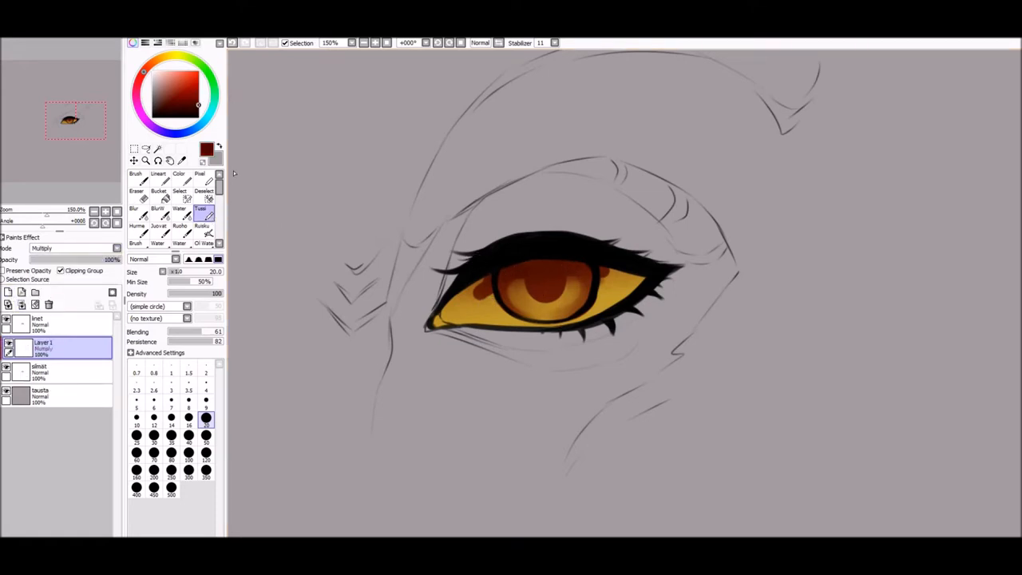
{"action": "left_click_drag", "start_coordinate": [479, 275], "coordinate": [593, 271]}
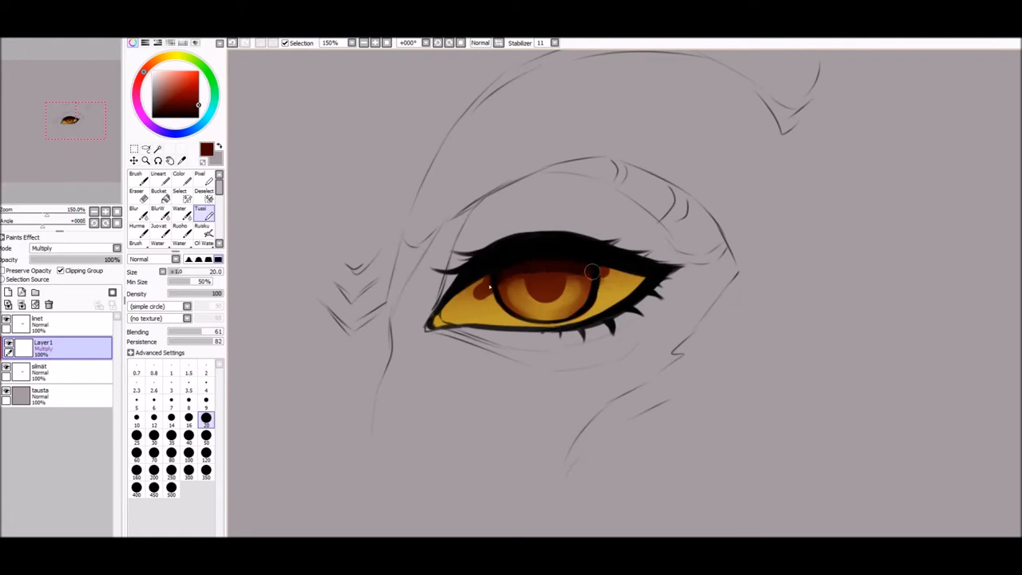
{"action": "left_click_drag", "start_coordinate": [590, 271], "coordinate": [495, 287]}
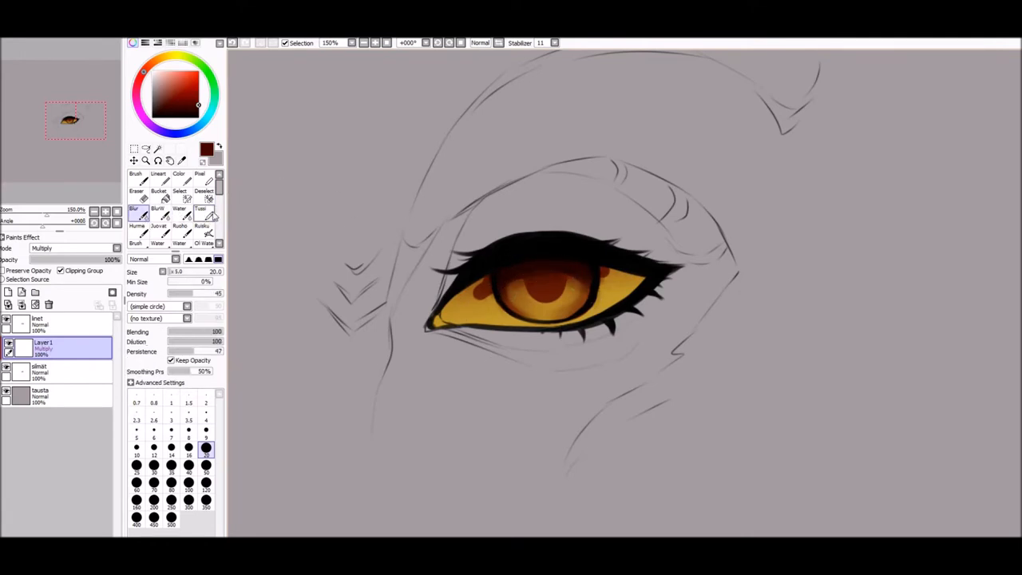
{"action": "left_click", "coordinate": [201, 210]}
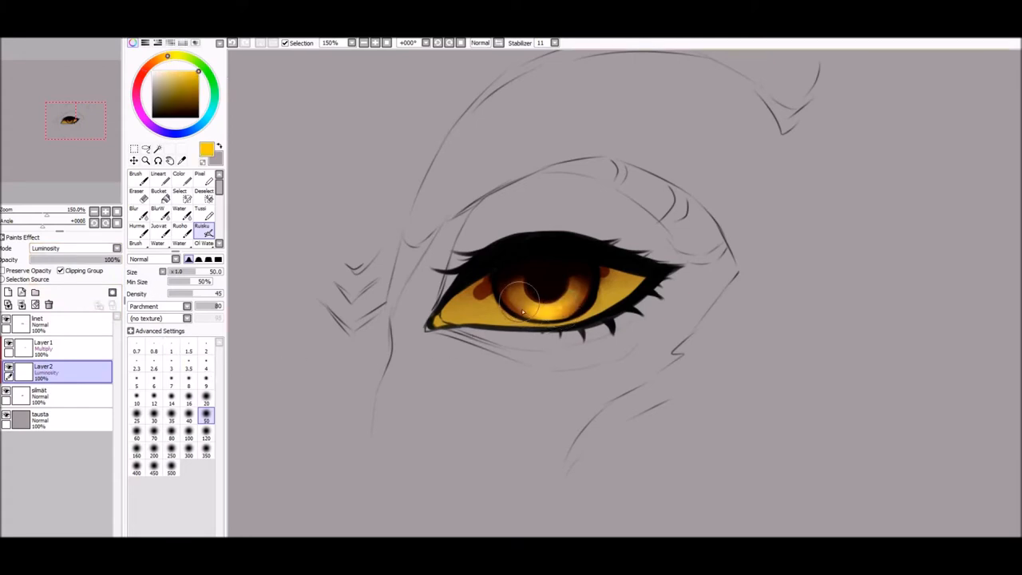
- Set the glow layer to Luminosity and airbrush a bright yellow ring around the pupil
{"action": "left_click_drag", "start_coordinate": [527, 307], "coordinate": [487, 319]}
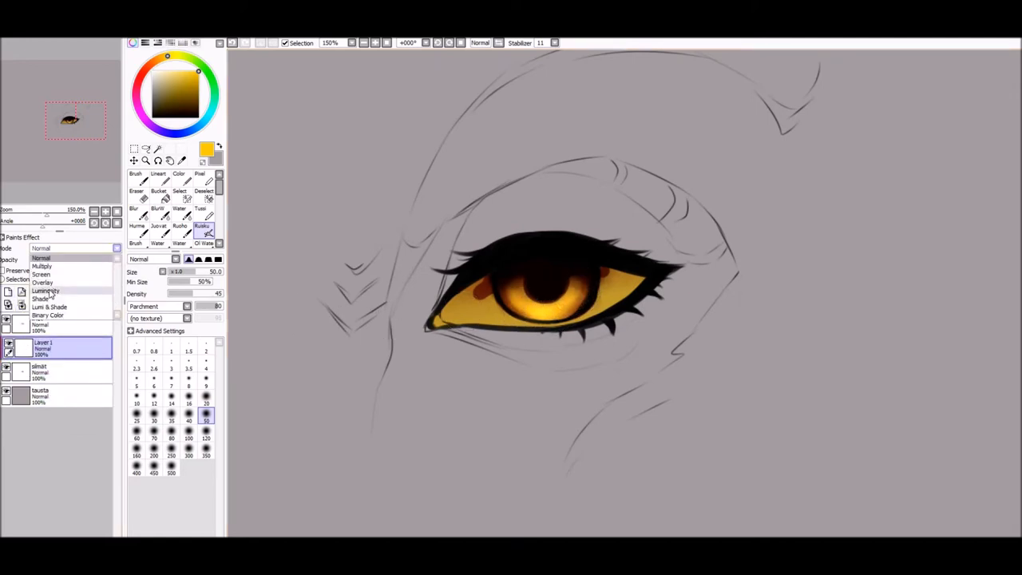
{"action": "left_click", "coordinate": [44, 291]}
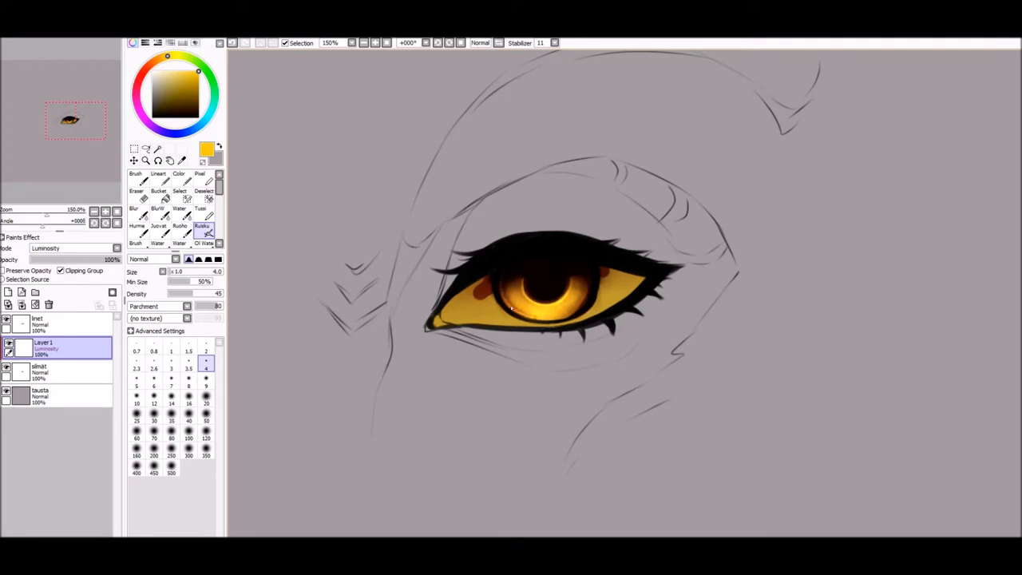
{"action": "left_click_drag", "start_coordinate": [503, 320], "coordinate": [583, 295]}
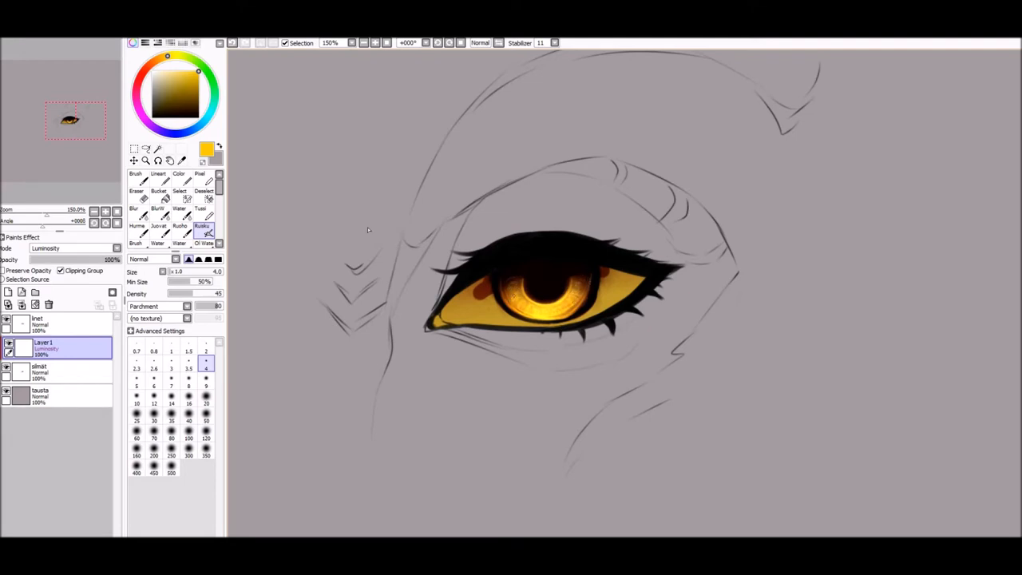
- With a pale cream Pen, dab small highlight dots onto the iris
{"action": "left_click", "coordinate": [199, 216]}
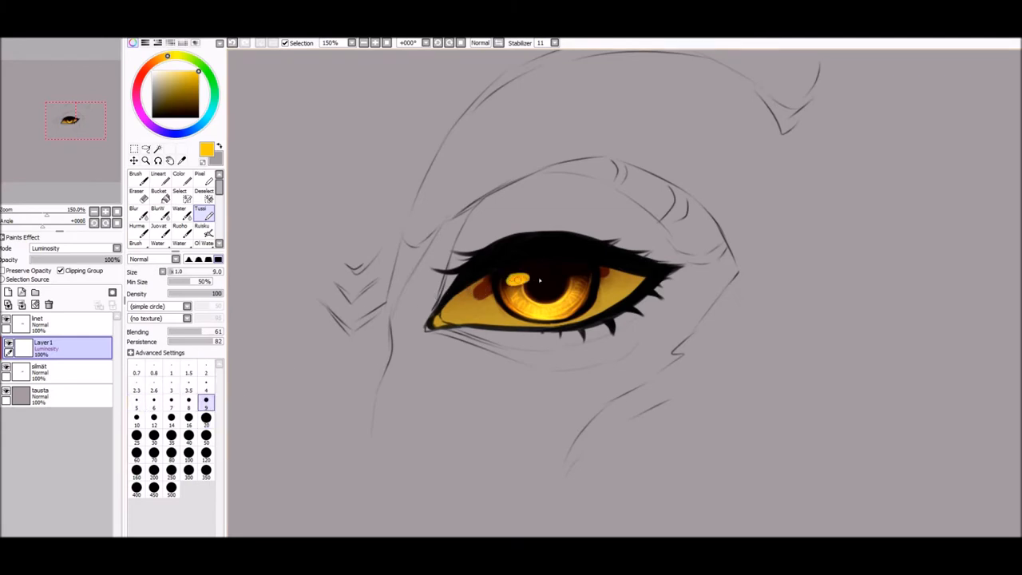
{"action": "left_click", "coordinate": [524, 280]}
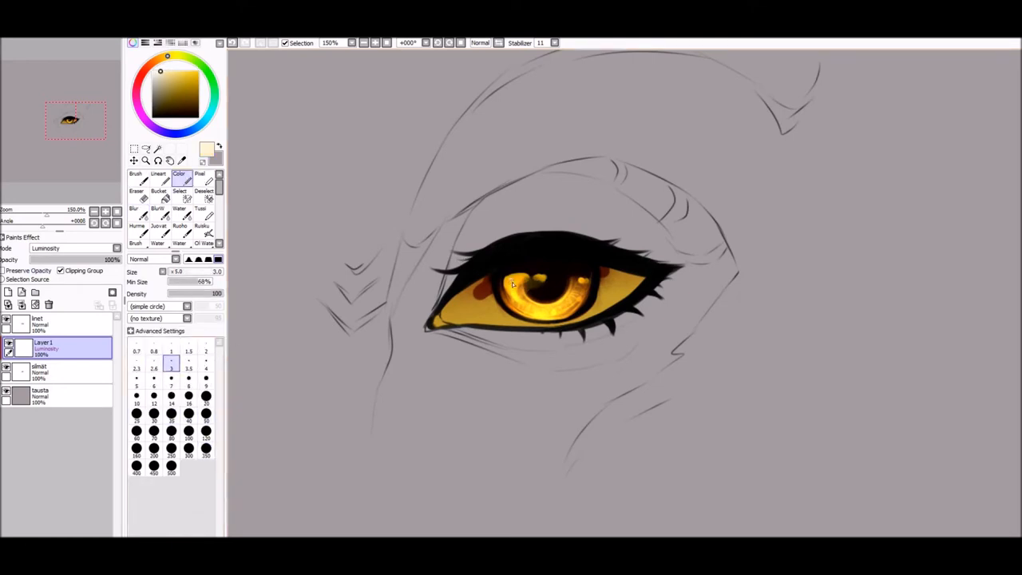
{"action": "left_click", "coordinate": [519, 286]}
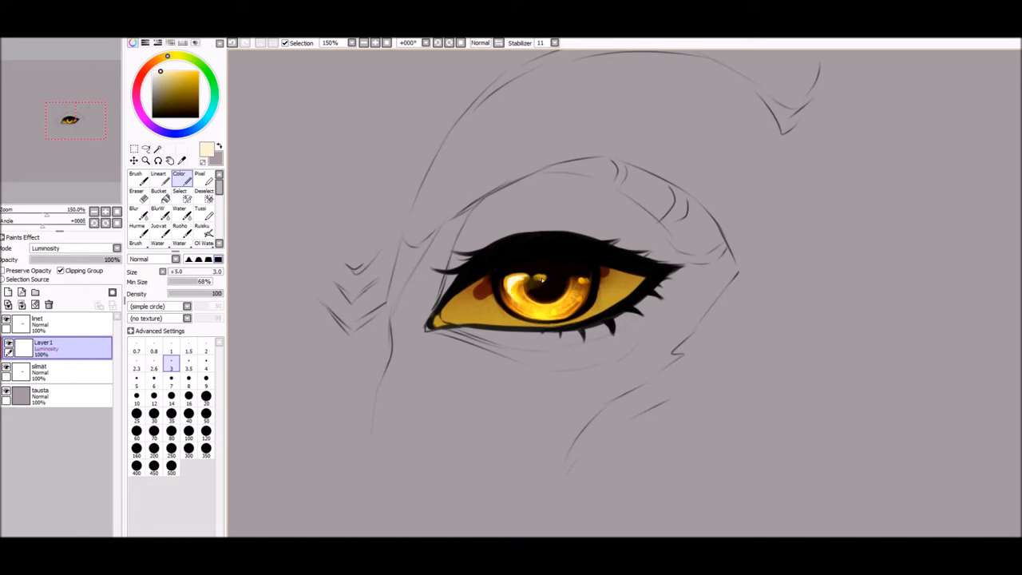
{"action": "left_click", "coordinate": [540, 295]}
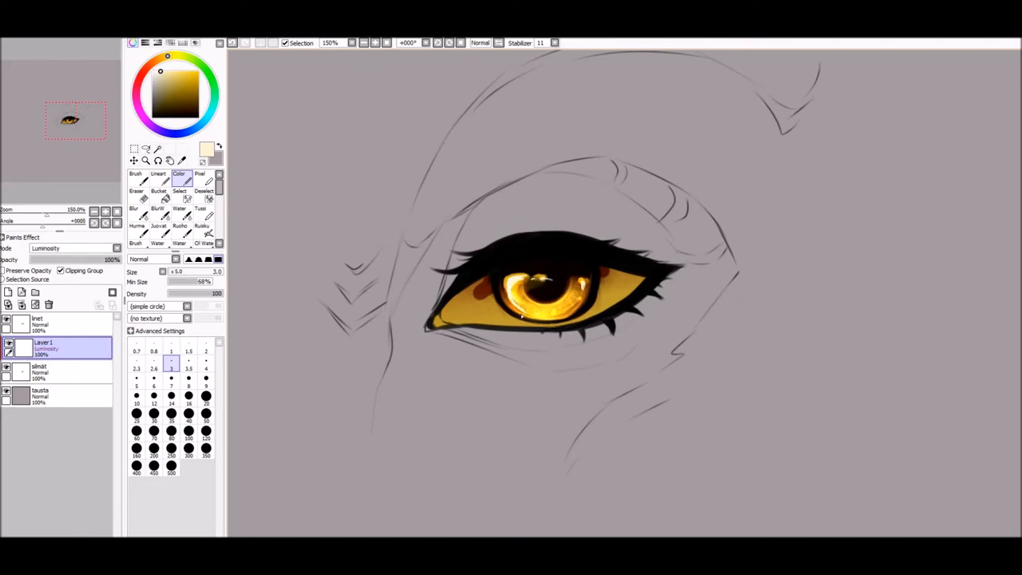
{"action": "left_click", "coordinate": [527, 296]}
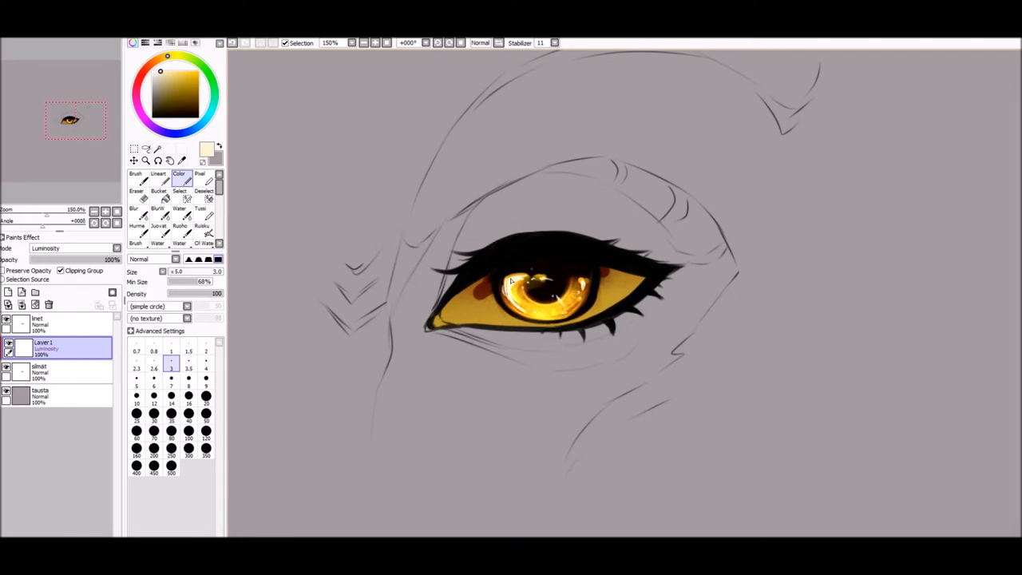
- Paint the pale cream sclera on both sides of the golden iris
{"action": "left_click_drag", "start_coordinate": [495, 274], "coordinate": [551, 271]}
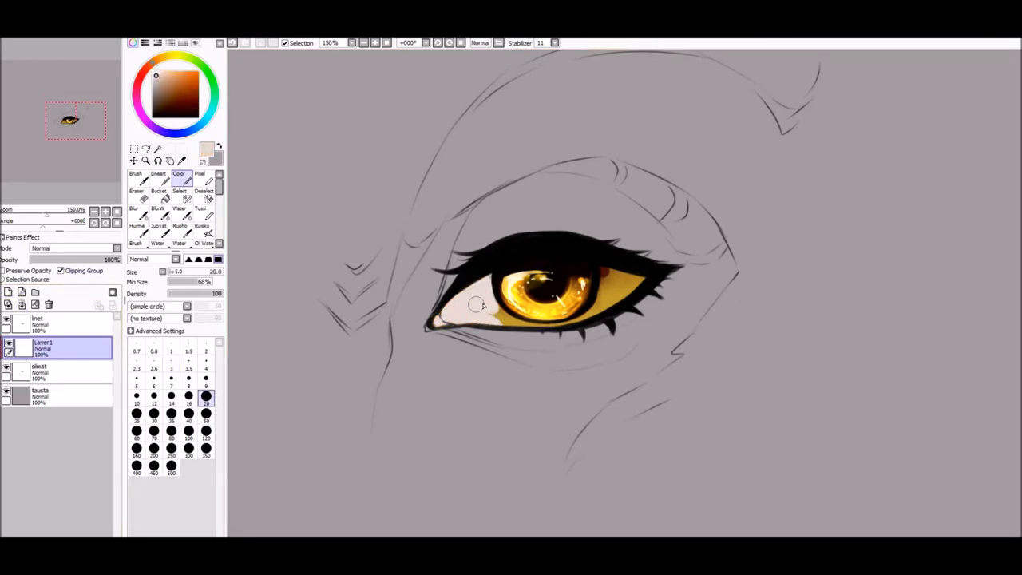
{"action": "left_click_drag", "start_coordinate": [476, 307], "coordinate": [604, 302]}
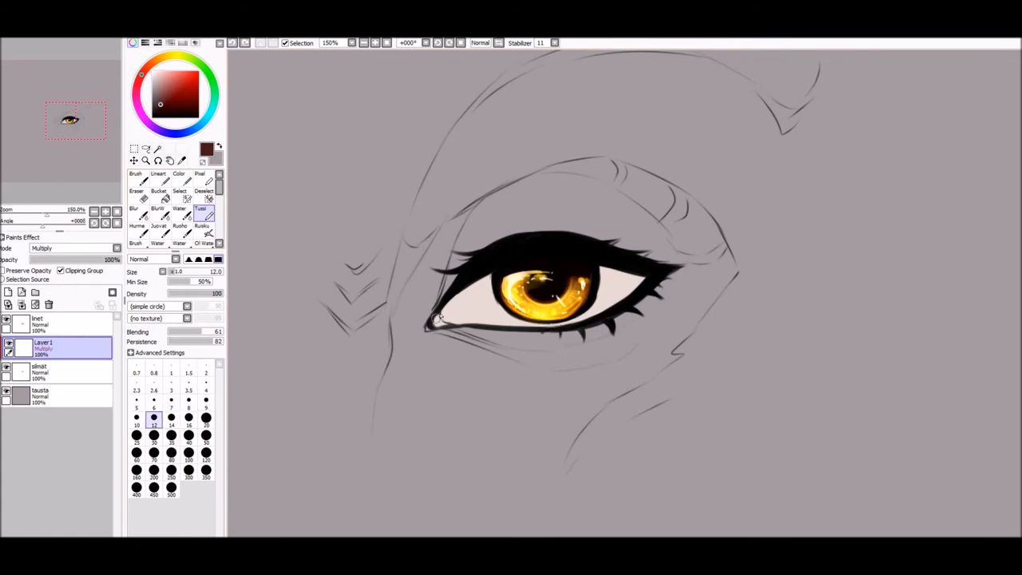
- Shade the eyeball whites with warm brown, darkest under the upper lid, and blend smoothly
{"action": "left_click_drag", "start_coordinate": [435, 319], "coordinate": [574, 320]}
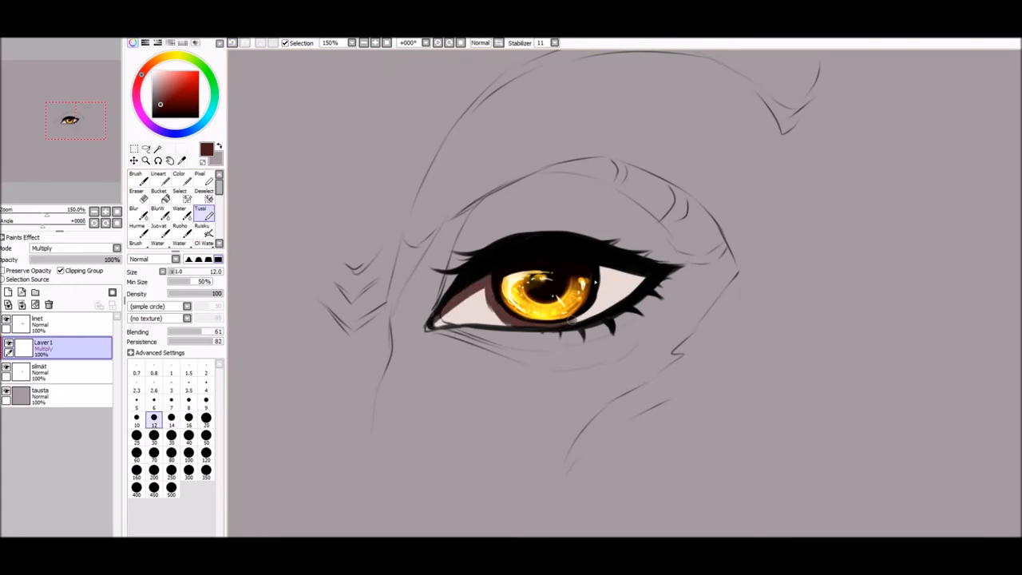
{"action": "left_click_drag", "start_coordinate": [575, 322], "coordinate": [639, 285]}
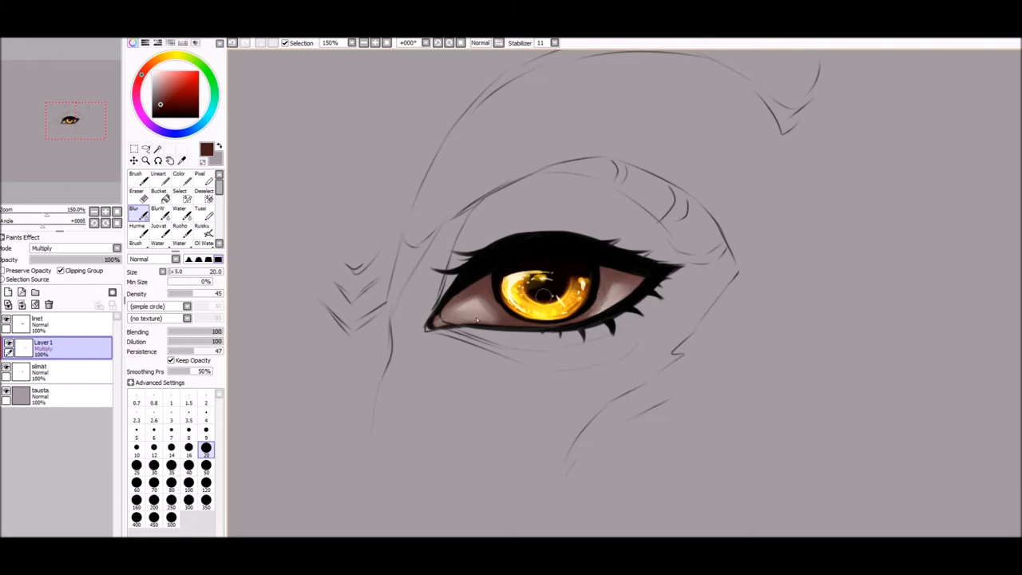
{"action": "left_click_drag", "start_coordinate": [479, 320], "coordinate": [615, 303]}
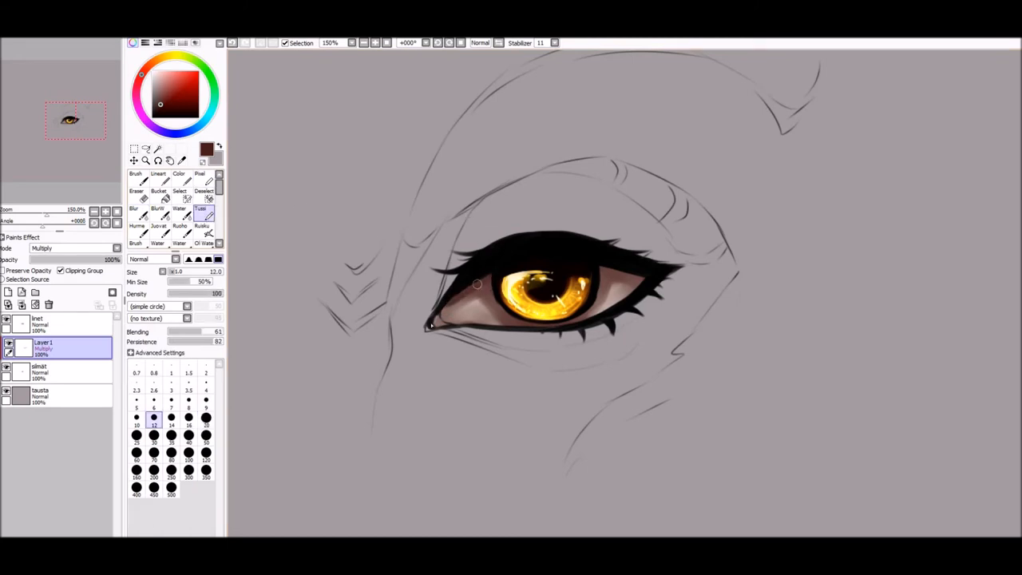
{"action": "left_click_drag", "start_coordinate": [431, 325], "coordinate": [479, 284]}
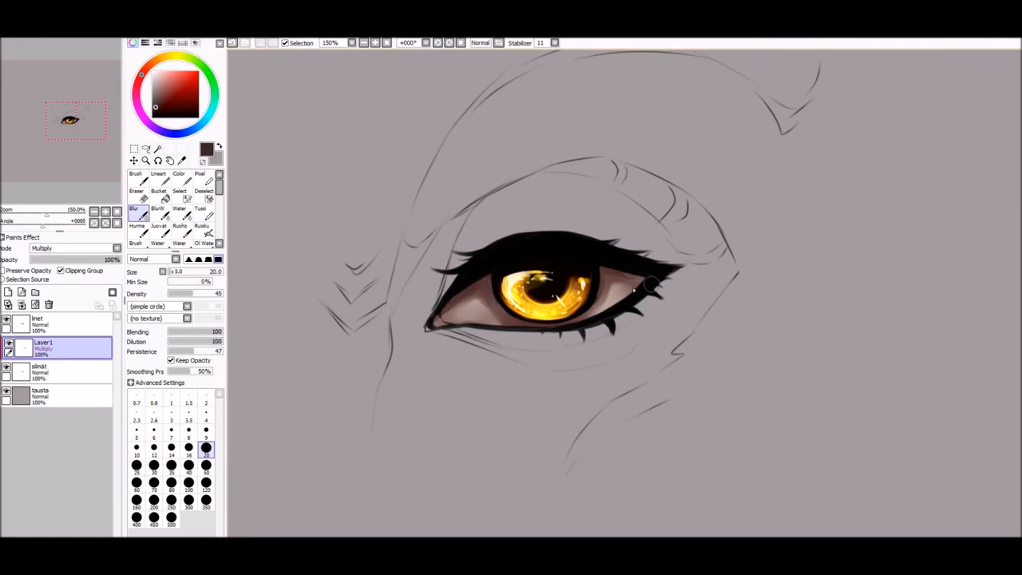
- With a blending brush, darken the eyeball near the outer corner
{"action": "left_click", "coordinate": [72, 248]}
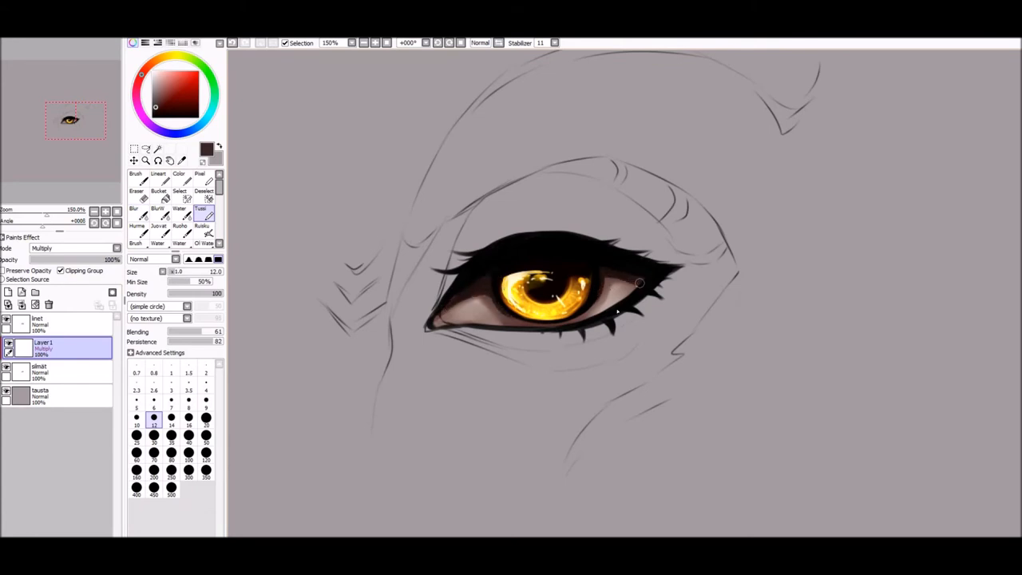
{"action": "left_click_drag", "start_coordinate": [638, 284], "coordinate": [551, 327]}
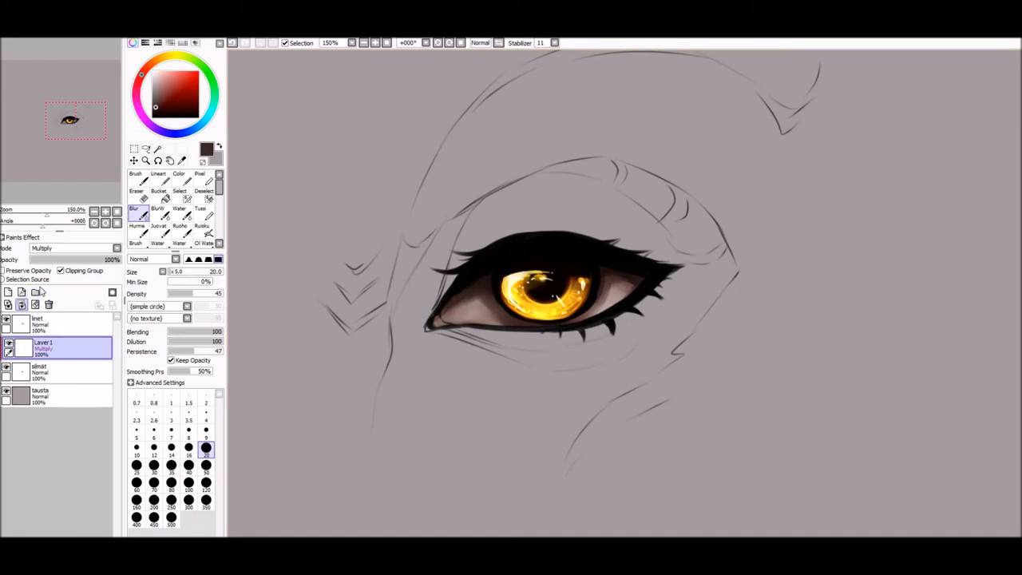
{"action": "left_click", "coordinate": [136, 174]}
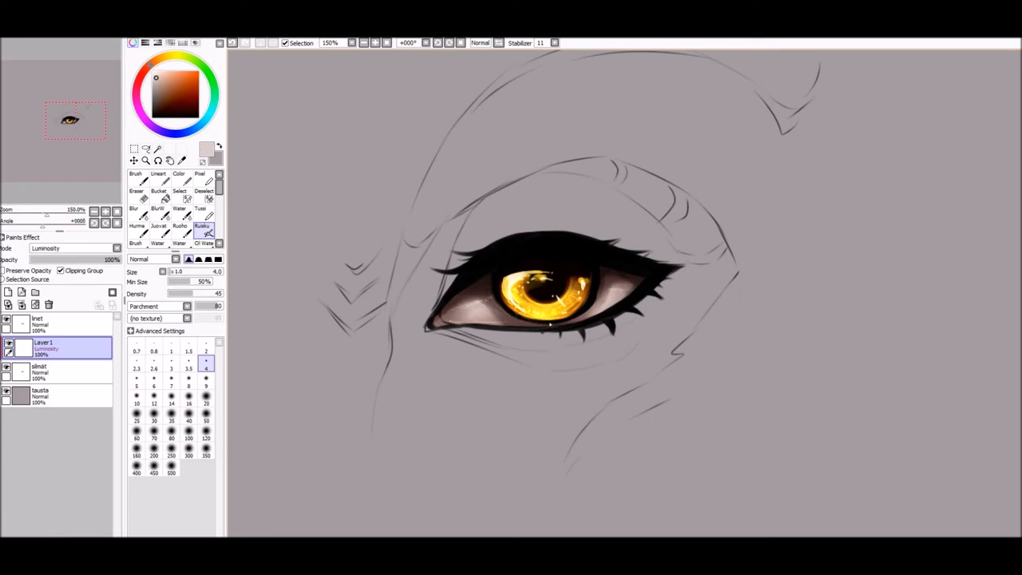
- Airbrush a light pink glow at the inner eye corner and return the layer to Normal blending
{"action": "left_click_drag", "start_coordinate": [479, 323], "coordinate": [647, 284]}
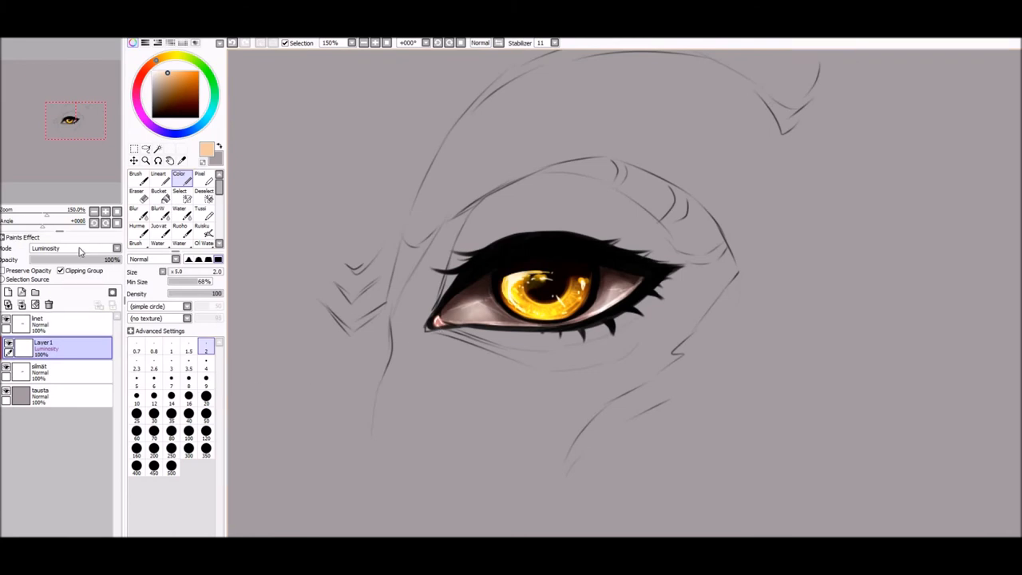
{"action": "left_click", "coordinate": [72, 249]}
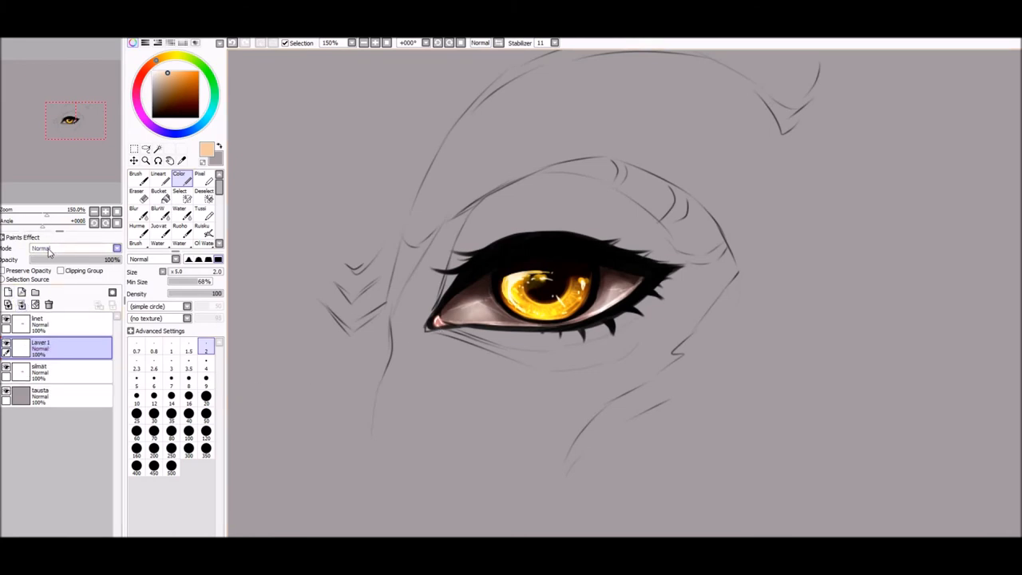
{"action": "left_click", "coordinate": [72, 249]}
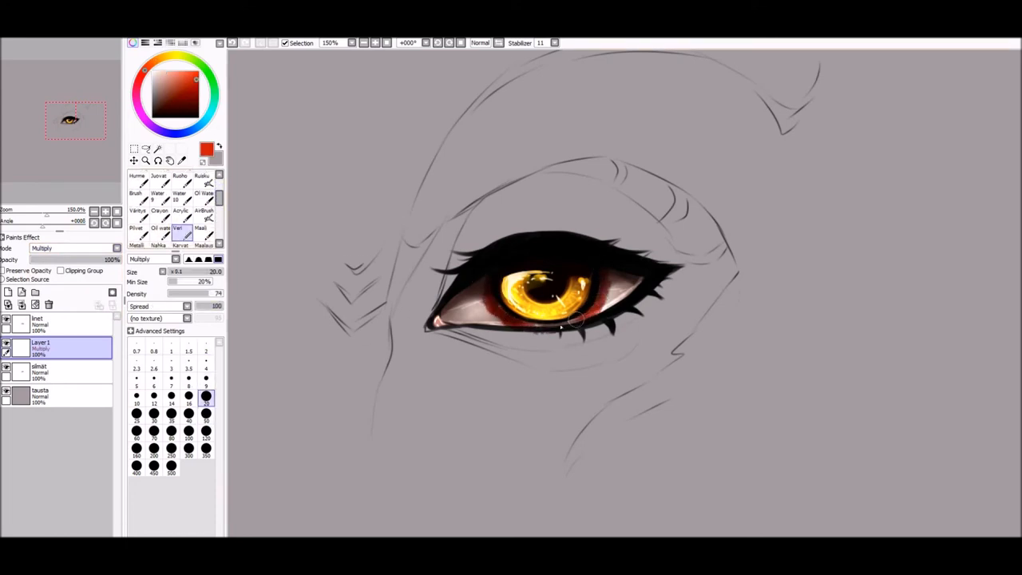
- Paint bloodshot red along the eyeball rim with the blur brush on a Multiply layer
{"action": "left_click_drag", "start_coordinate": [567, 319], "coordinate": [543, 327]}
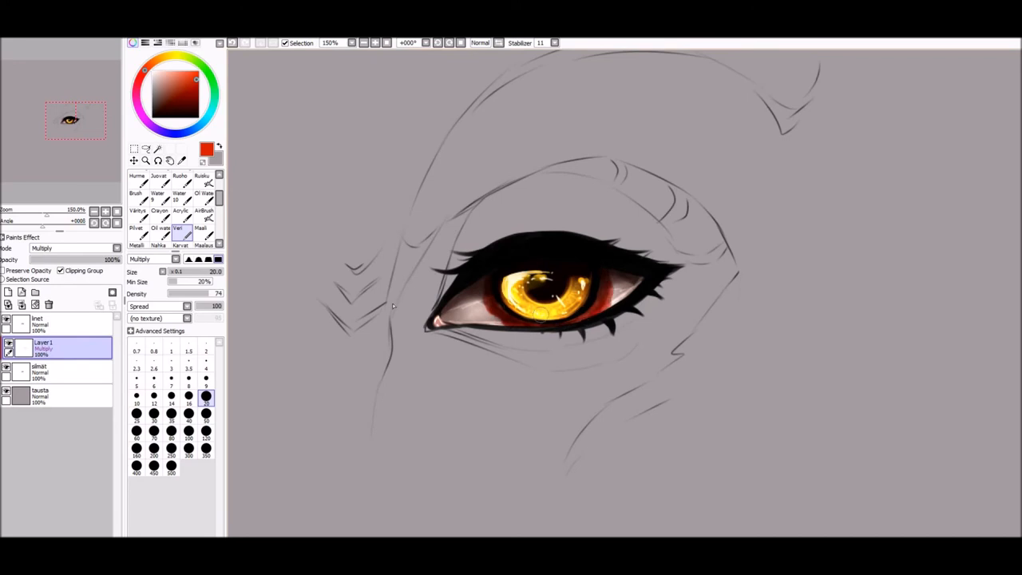
{"action": "left_click", "coordinate": [162, 223]}
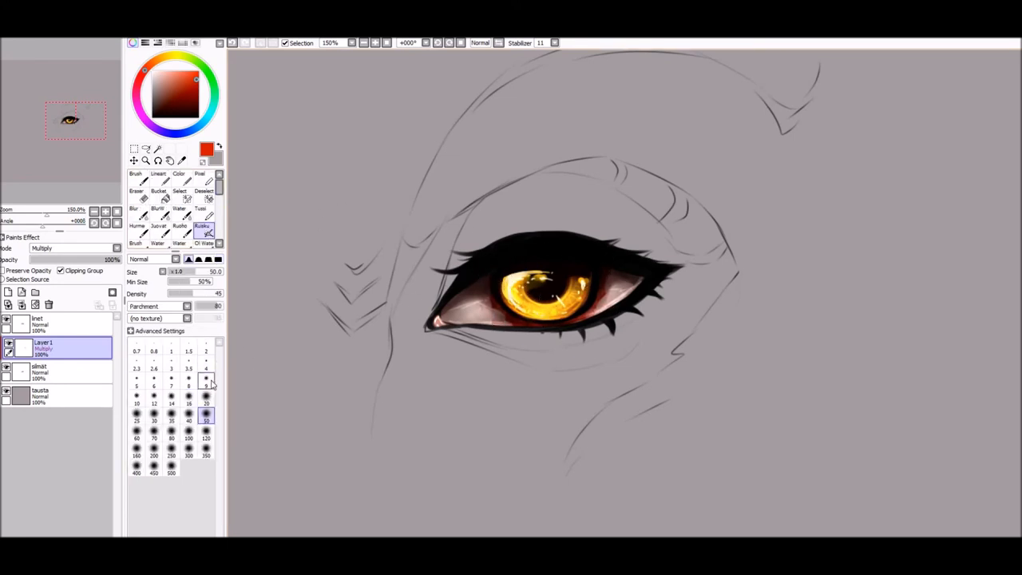
{"action": "left_click", "coordinate": [206, 380]}
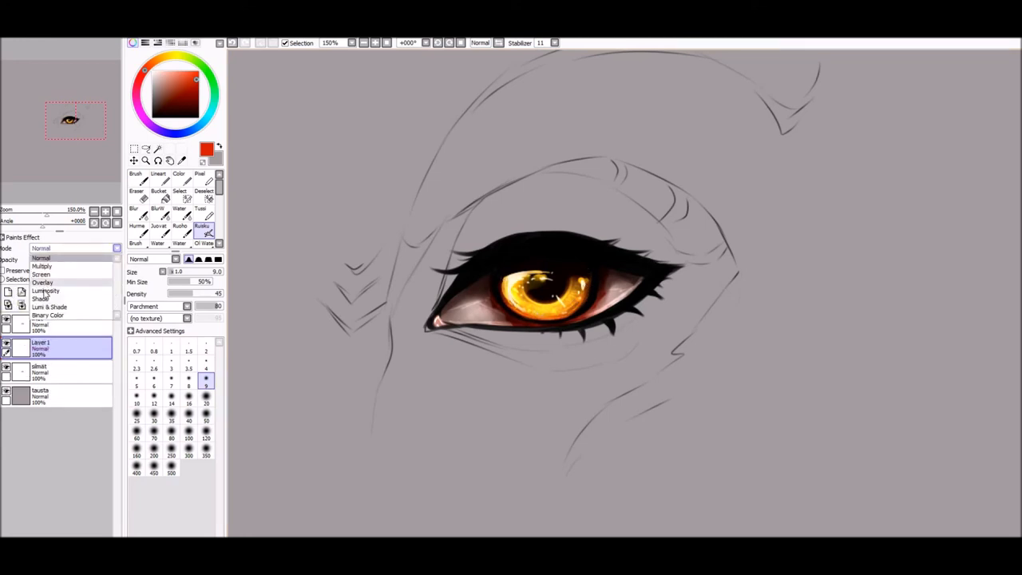
- Airbrush glowing orange light over the iris with Luminosity blending, then pick the lineart layer
{"action": "left_click", "coordinate": [72, 248]}
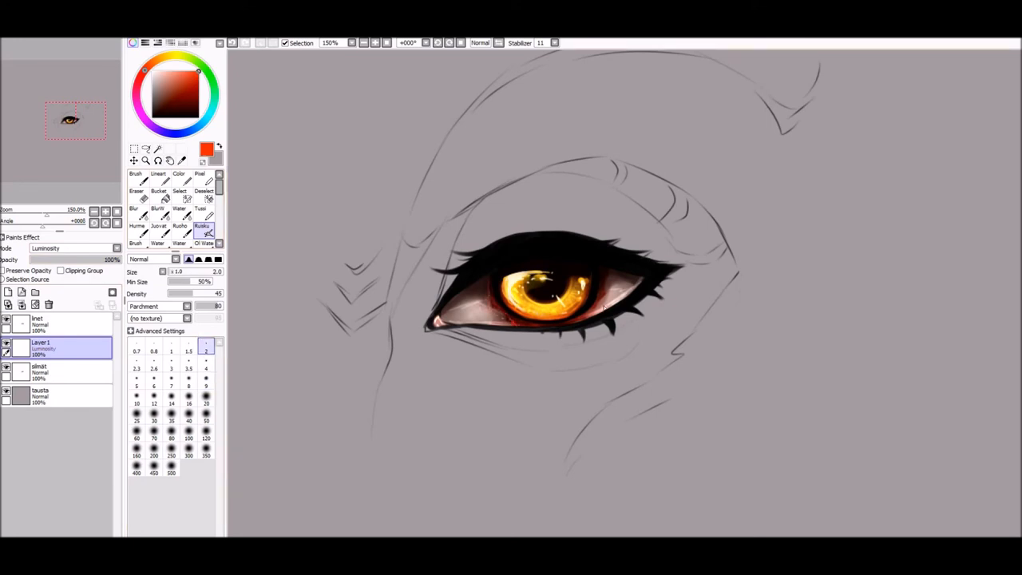
{"action": "left_click_drag", "start_coordinate": [607, 274], "coordinate": [546, 321]}
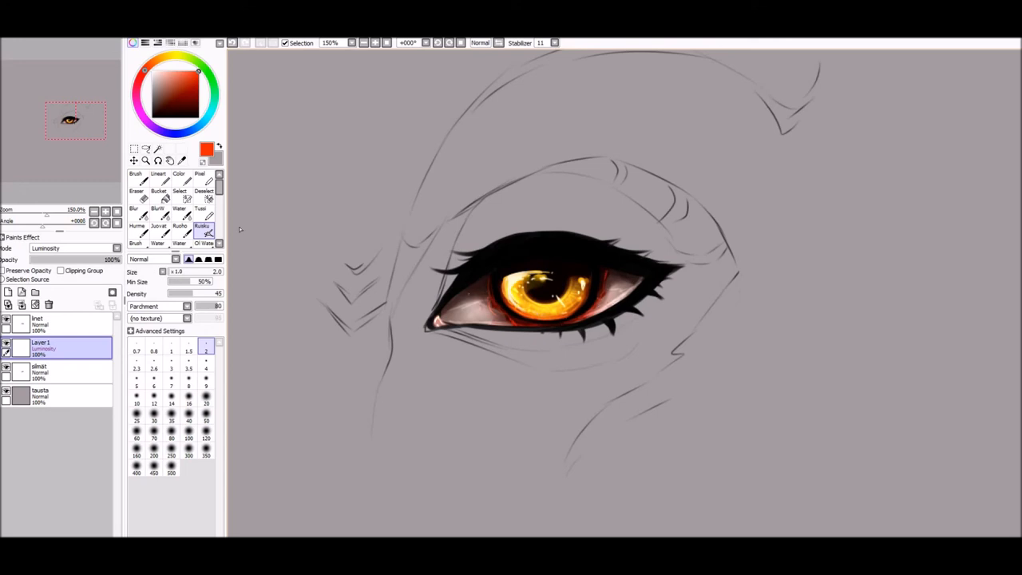
{"action": "left_click", "coordinate": [137, 211]}
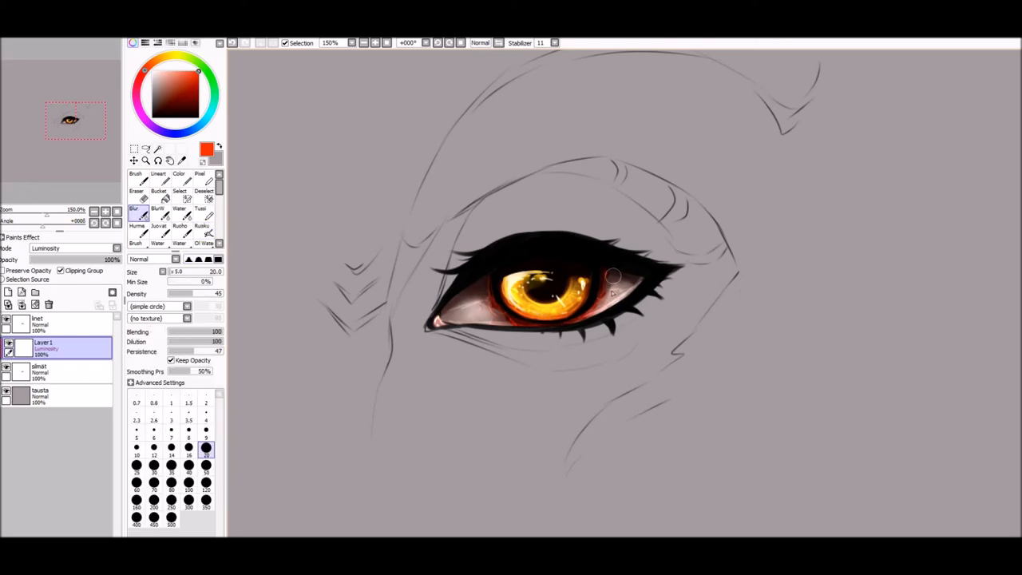
{"action": "left_click", "coordinate": [373, 42]}
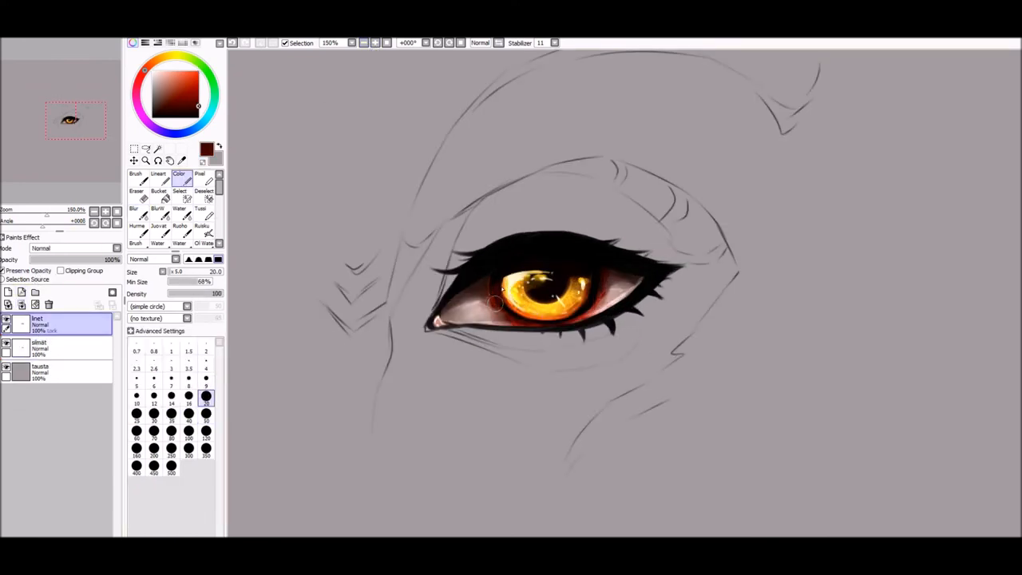
{"action": "left_click_drag", "start_coordinate": [495, 320], "coordinate": [514, 274]}
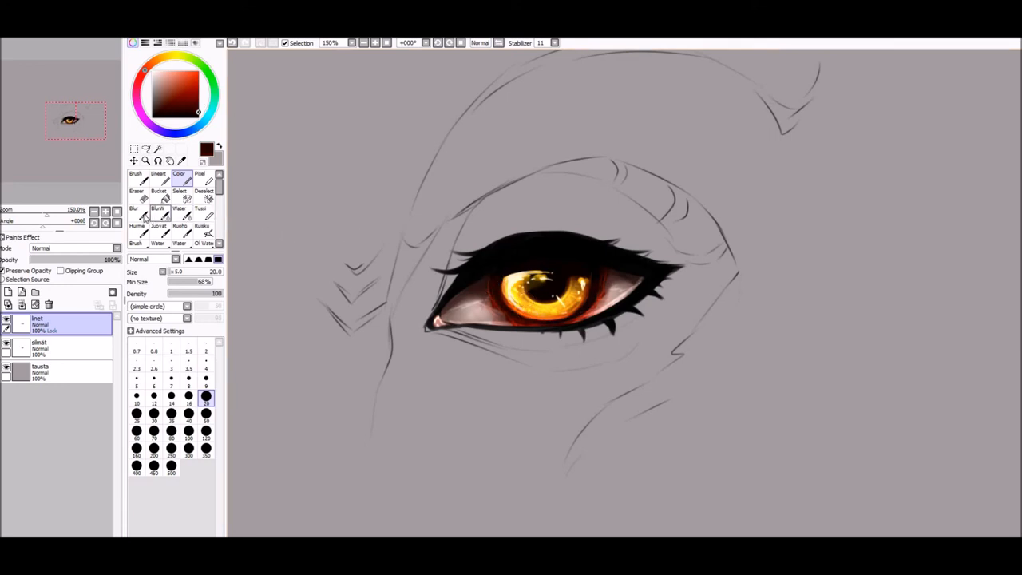
{"action": "left_click", "coordinate": [134, 205]}
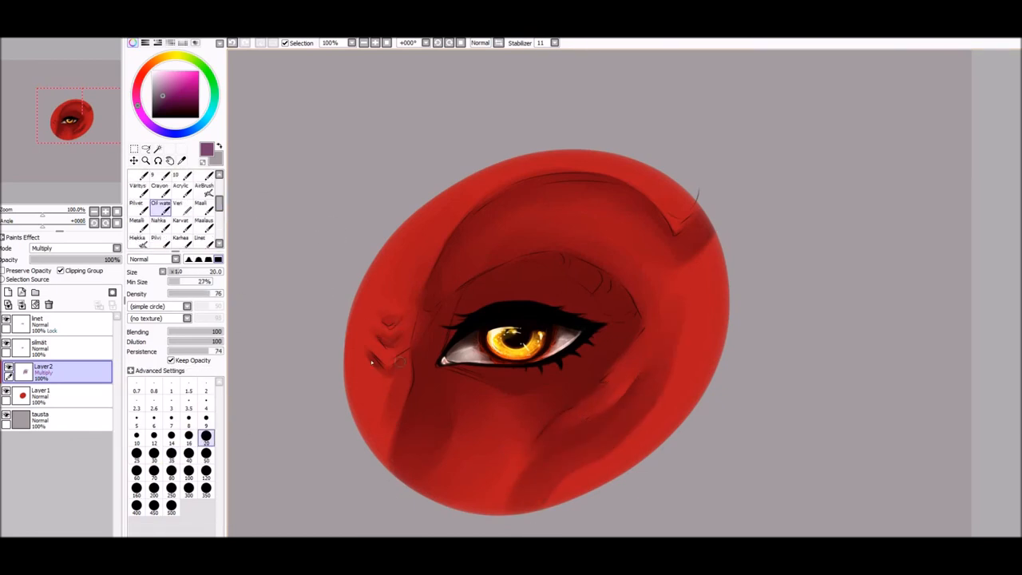
- Paint red highlights on the brow and lid folds with a much smaller Luminosity airbrush
{"action": "left_click", "coordinate": [200, 201]}
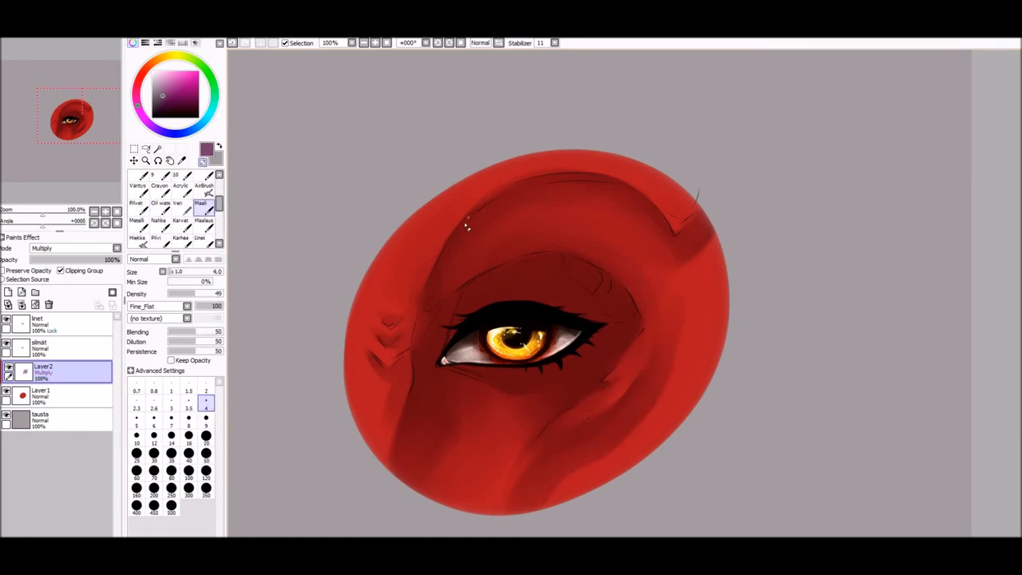
{"action": "left_click", "coordinate": [204, 419]}
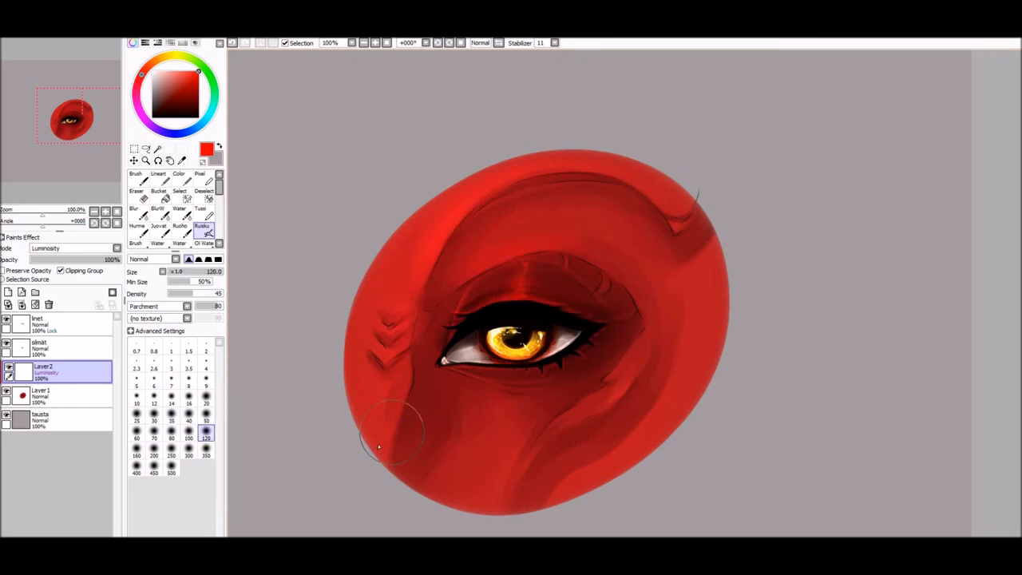
{"action": "left_click", "coordinate": [153, 379]}
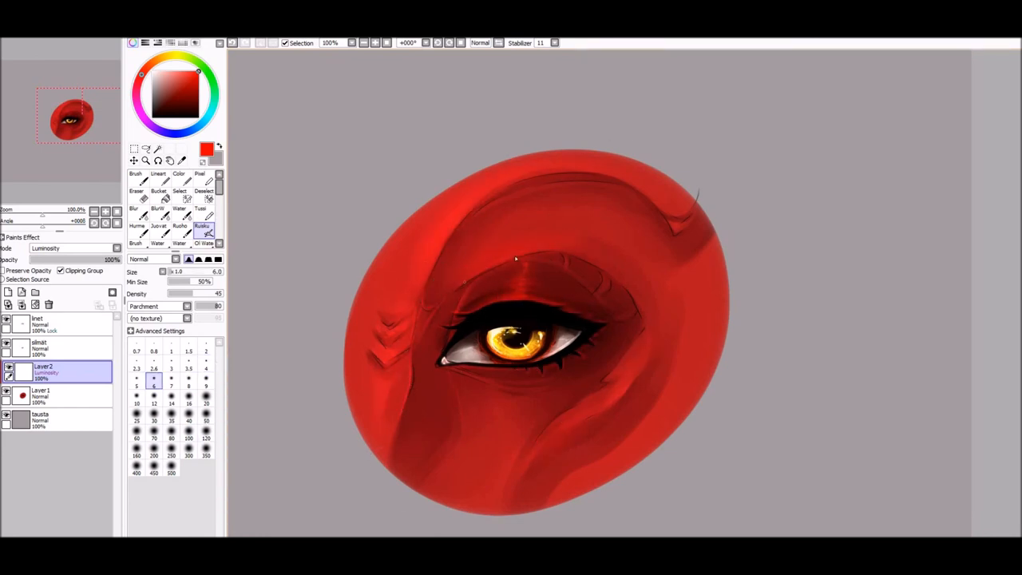